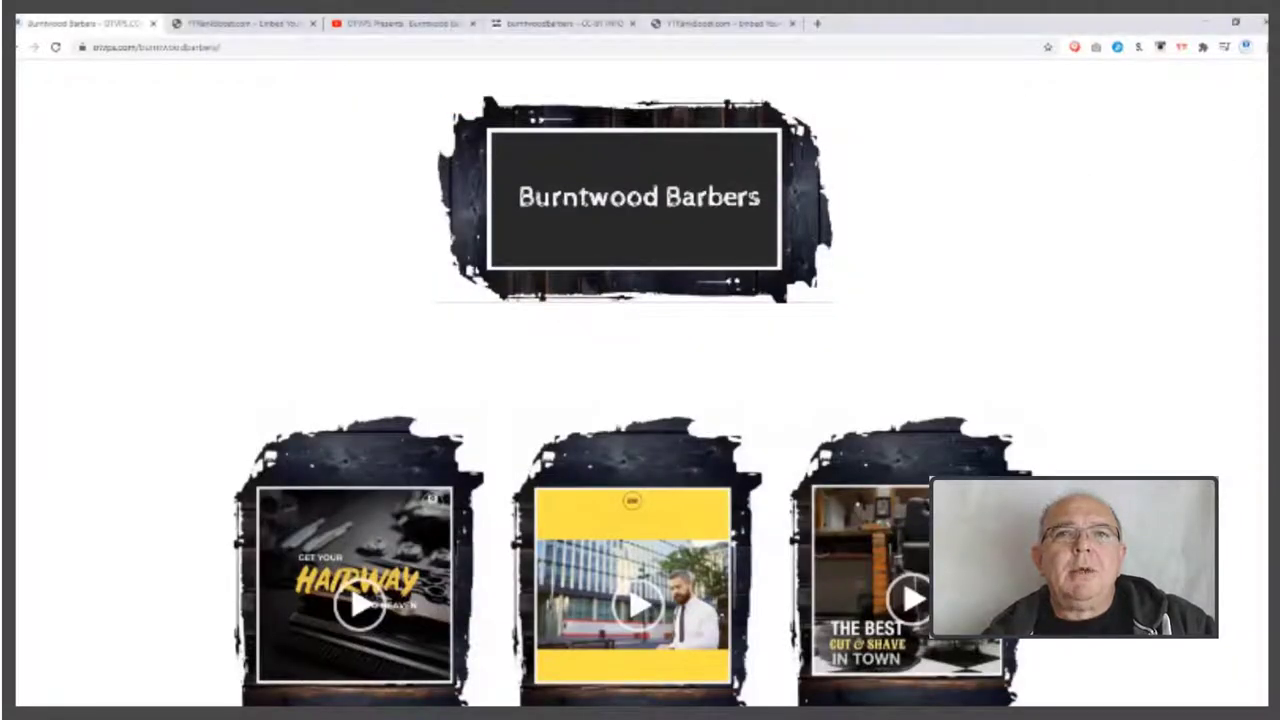
# - Unlock YTRankBoost in a new tab by logging in with the pasted Gumroad license key
pyautogui.scroll(-3)
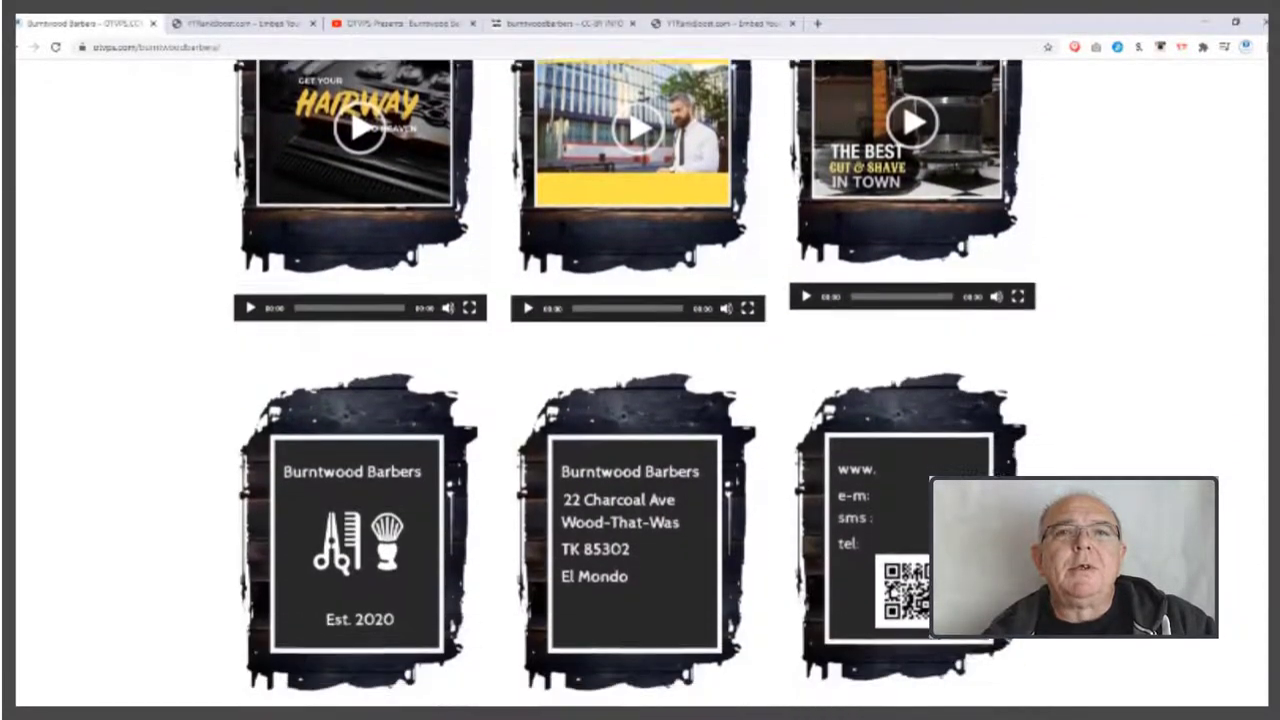
pyautogui.scroll(-3)
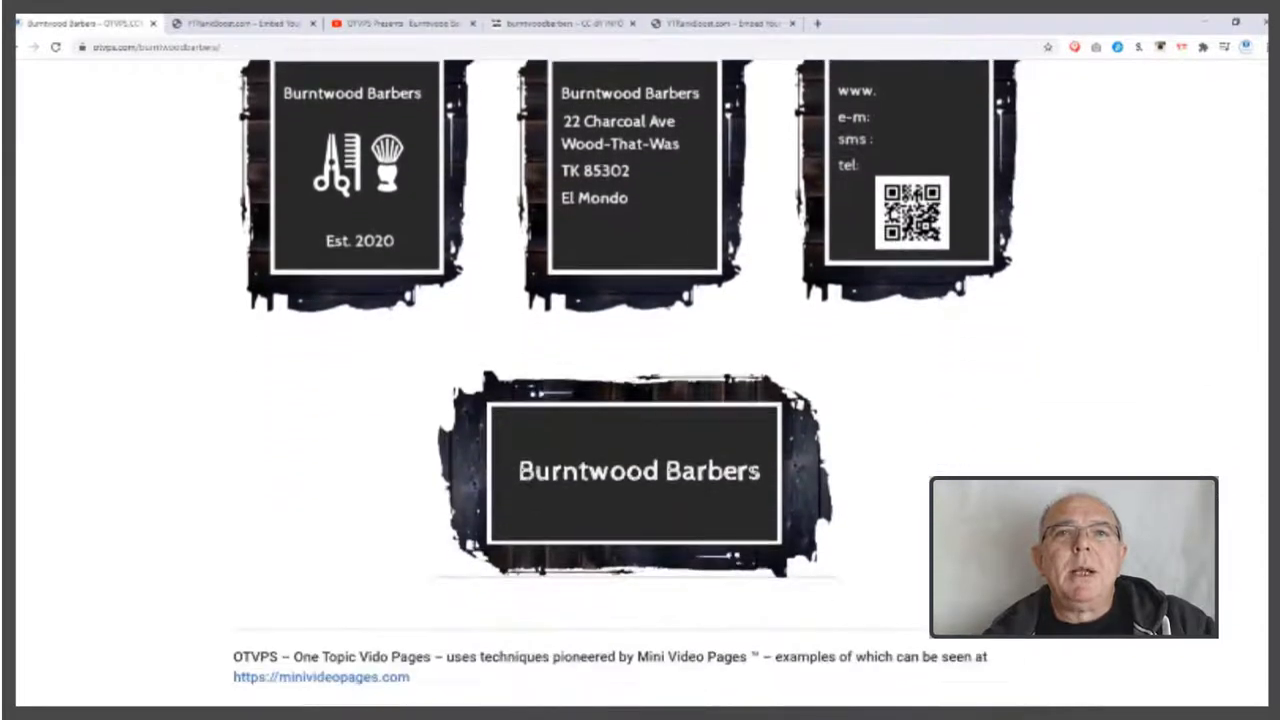
pyautogui.scroll(-3)
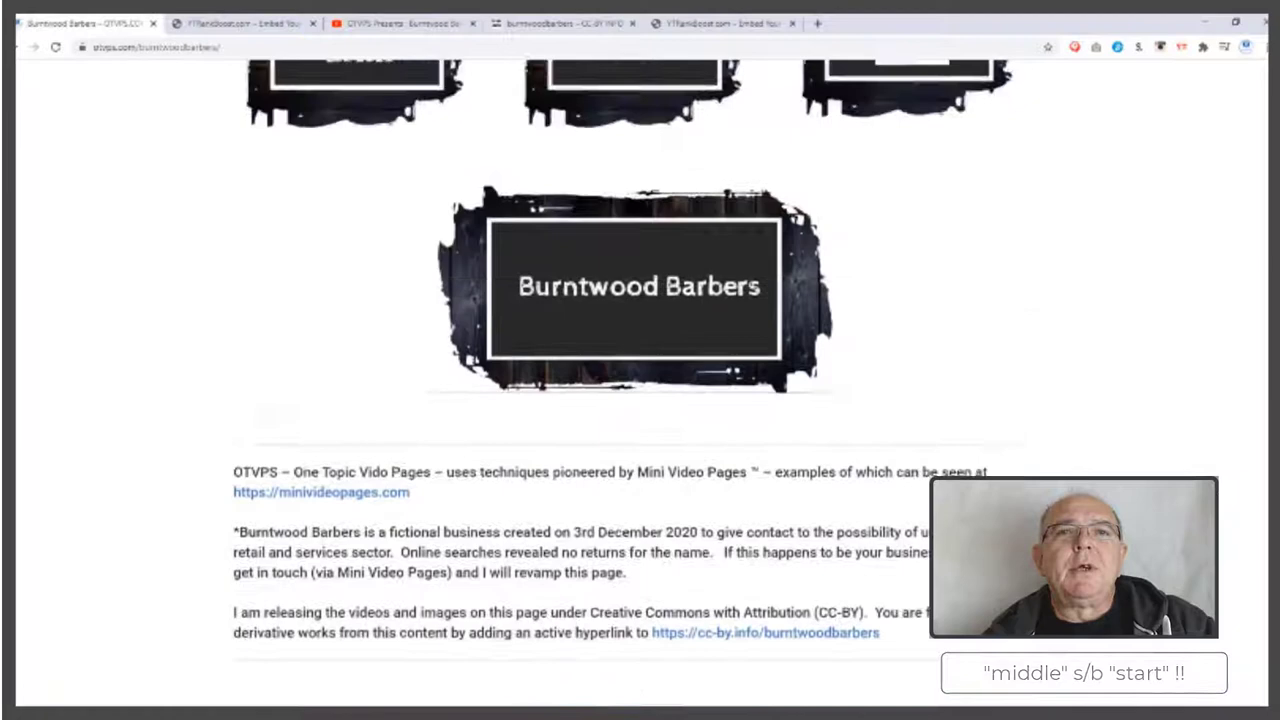
pyautogui.scroll(3)
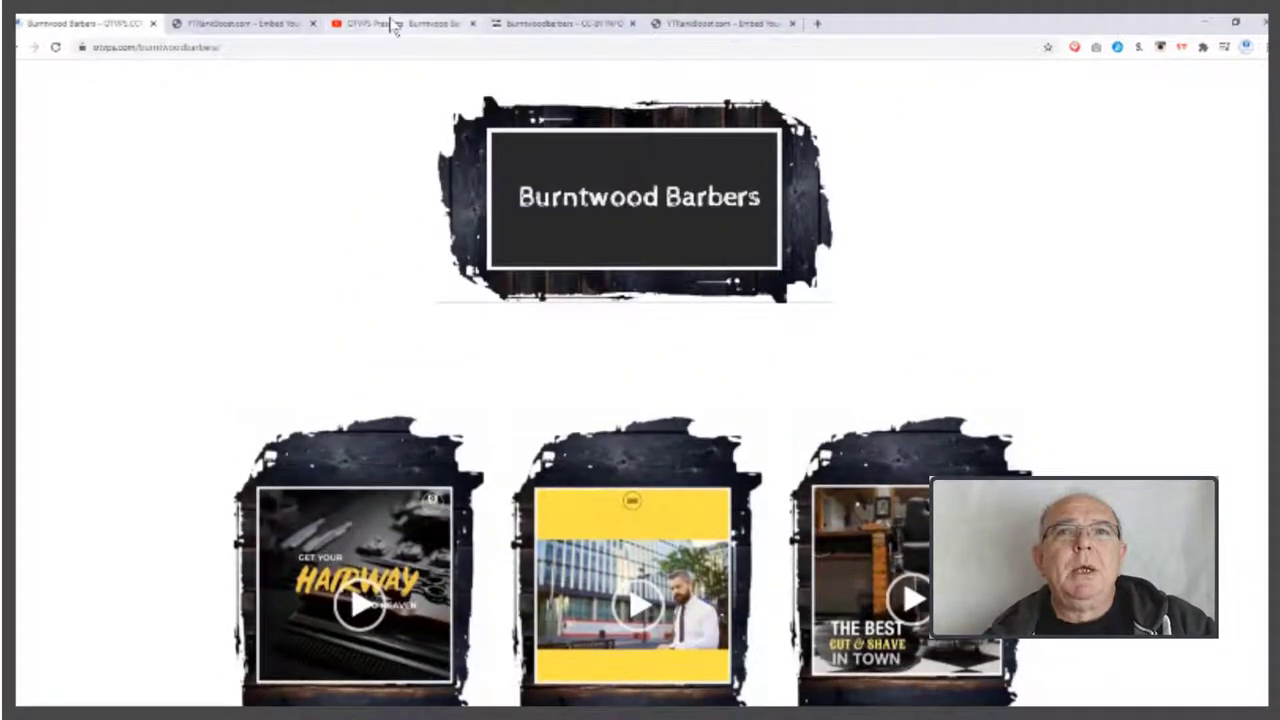
pyautogui.click(390, 20)
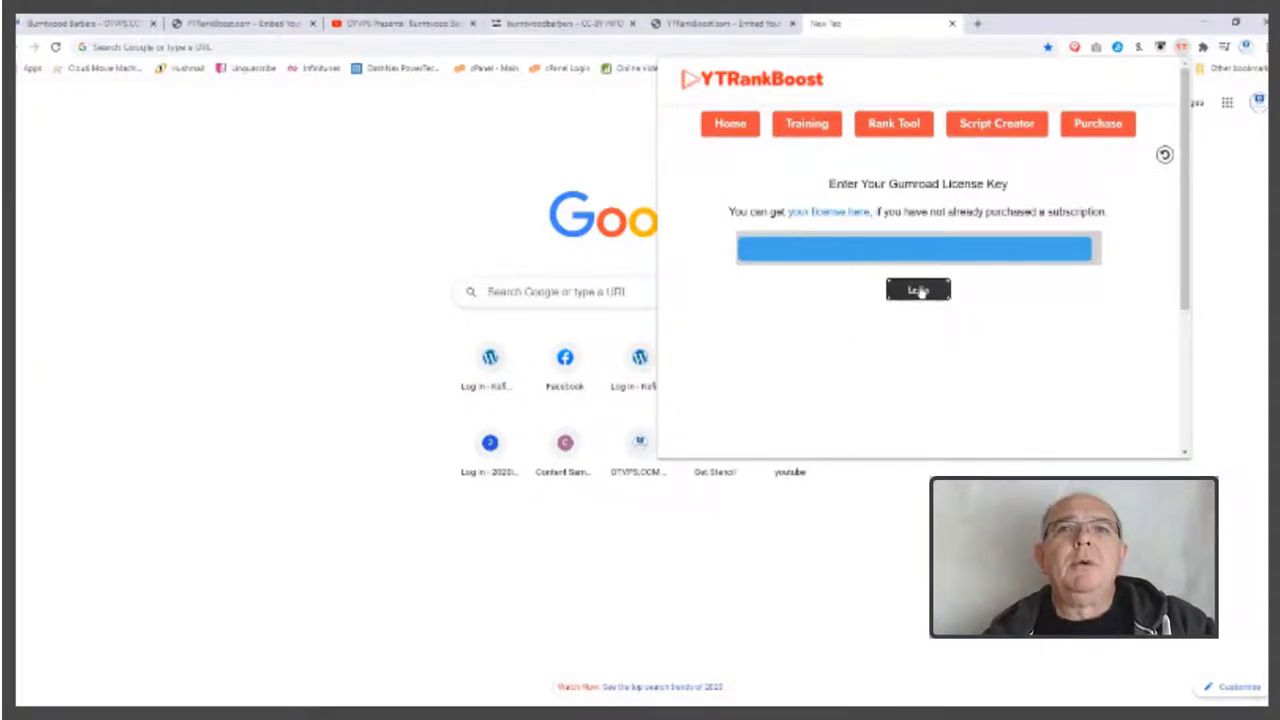
pyautogui.click(916, 288)
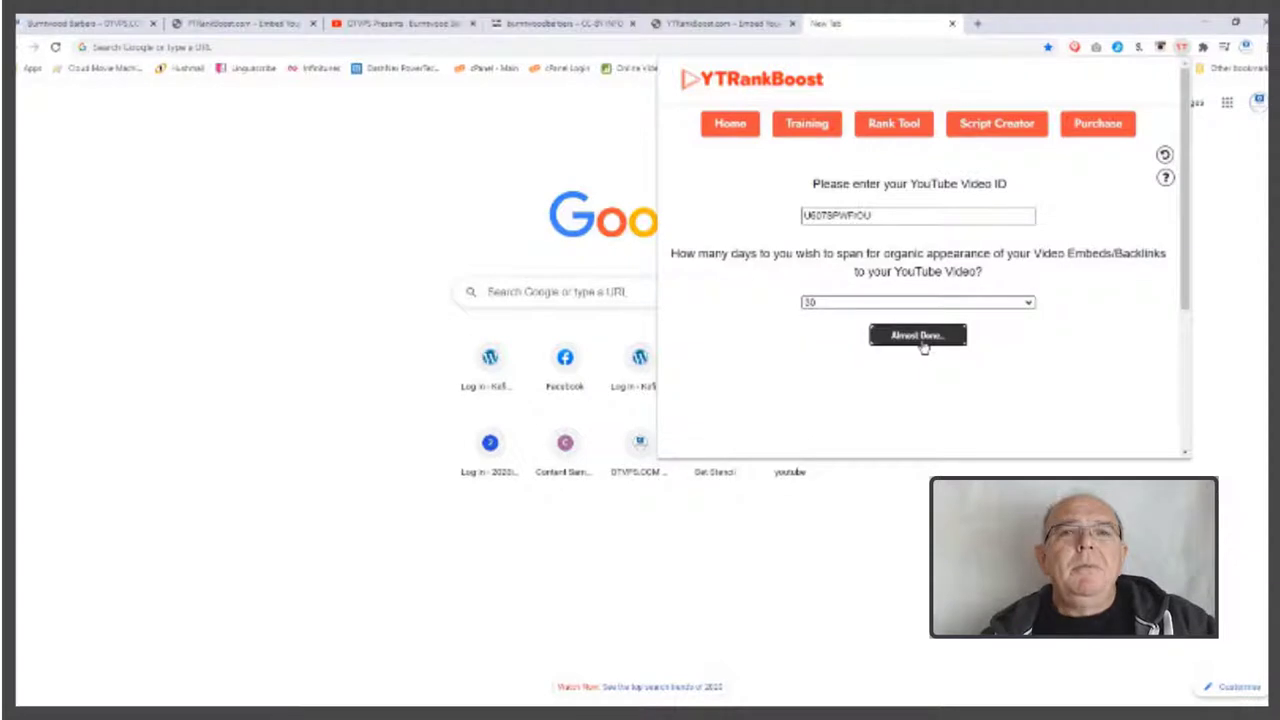
# - Submit the video ID with a 10-day span and follow the 'Here Now To Submit Your Video' link
pyautogui.click(916, 334)
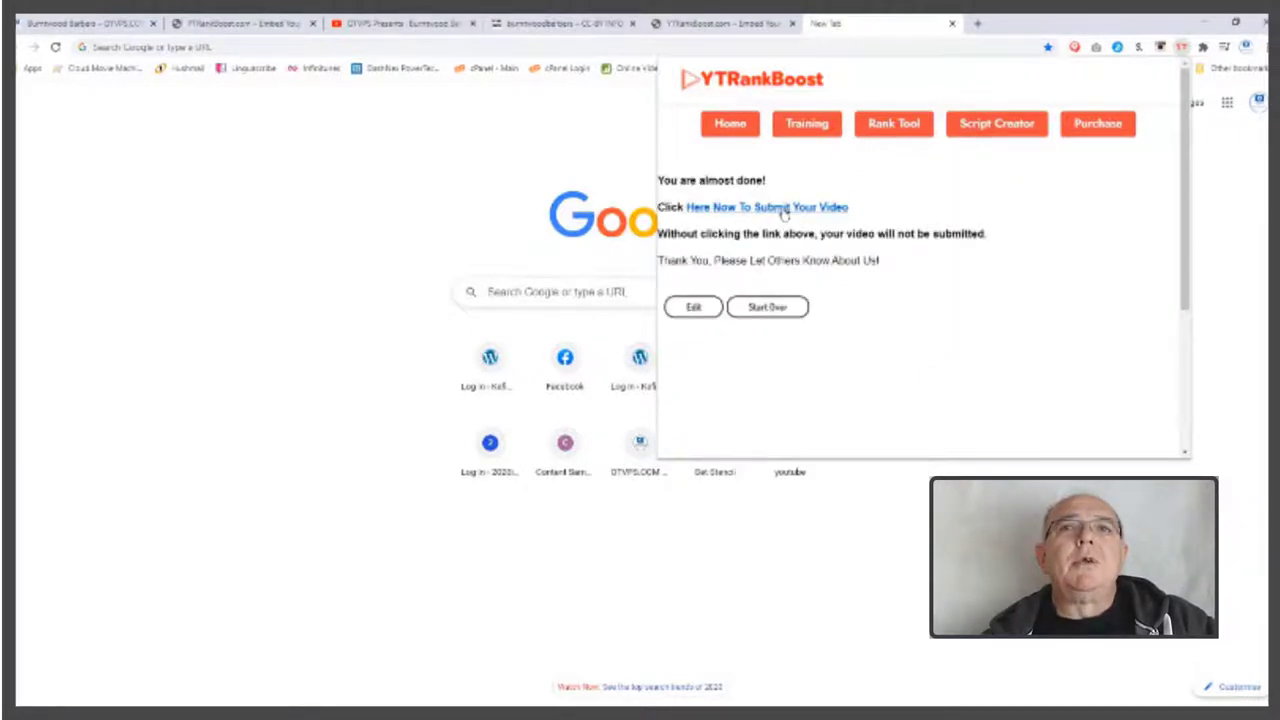
pyautogui.click(764, 206)
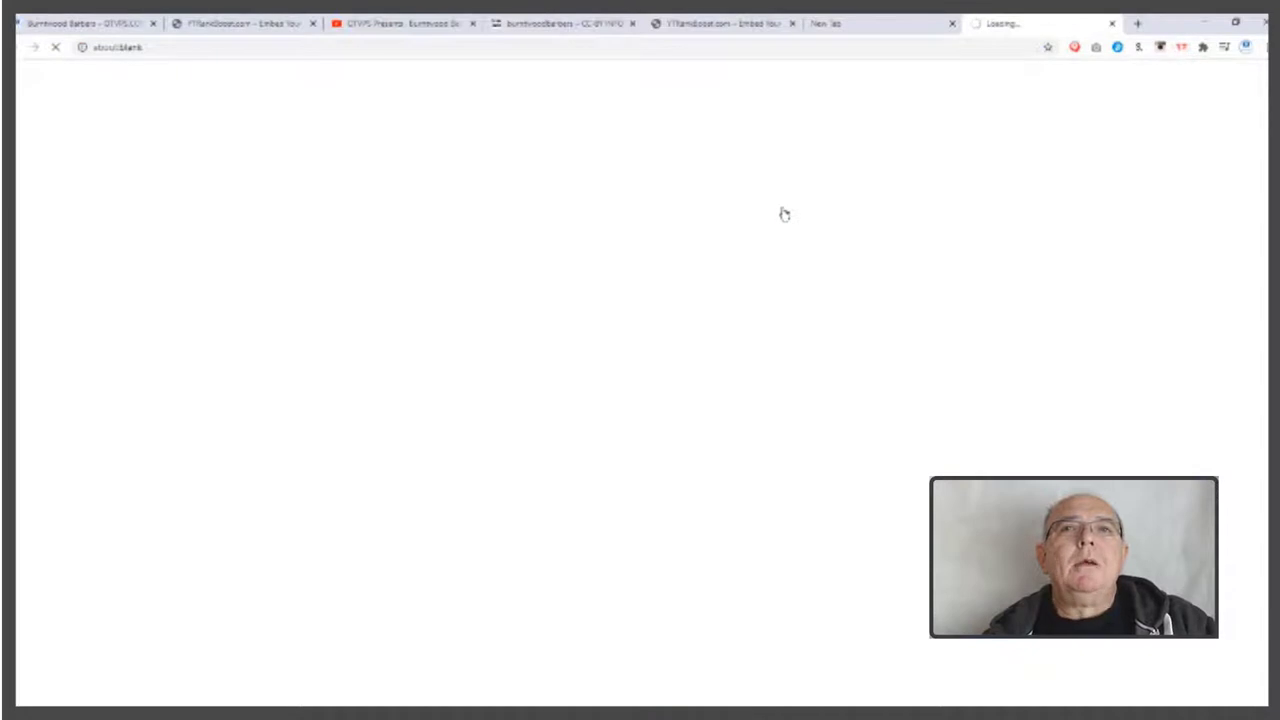